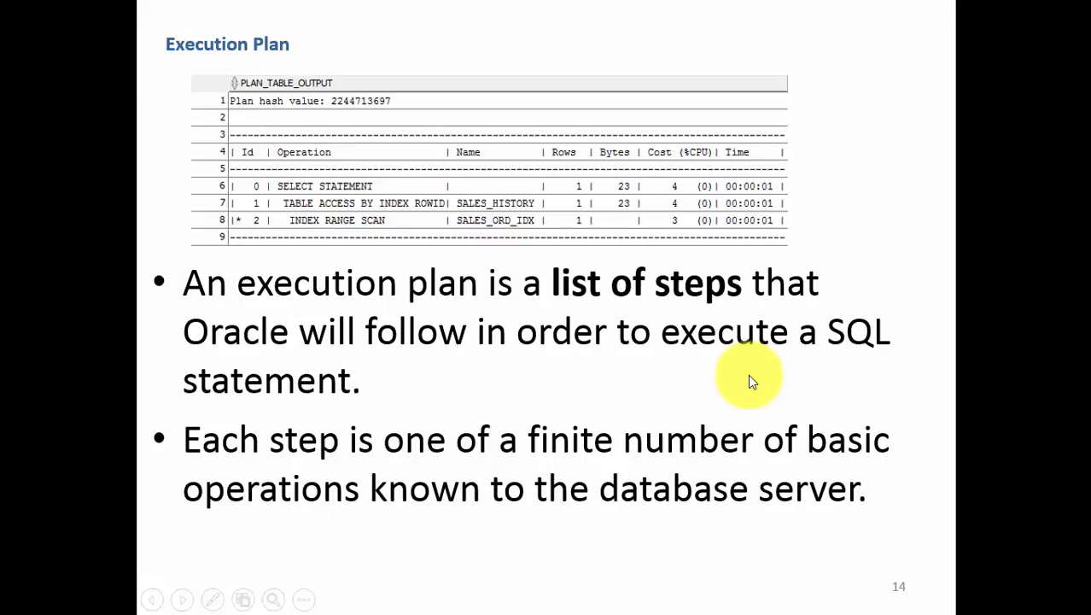
pyautogui.moveTo(216, 294)
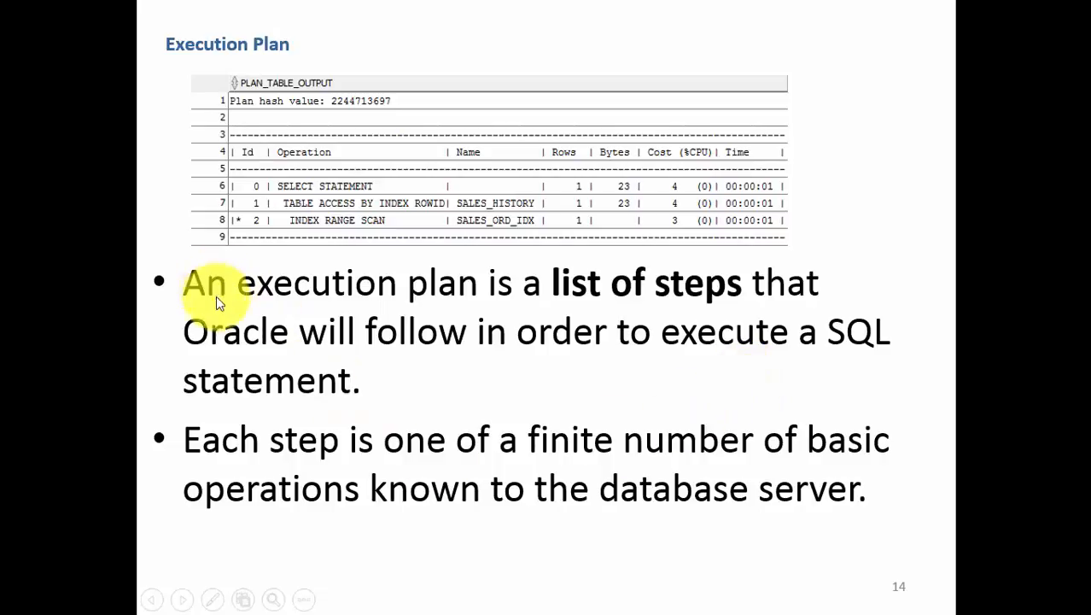
pyautogui.moveTo(555, 312)
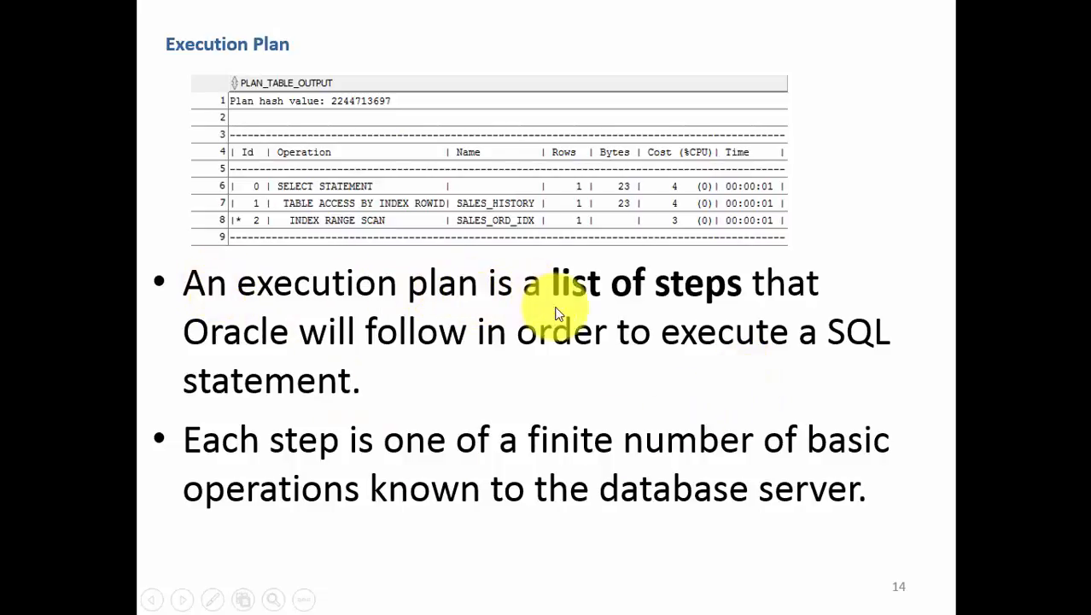
pyautogui.moveTo(380, 192)
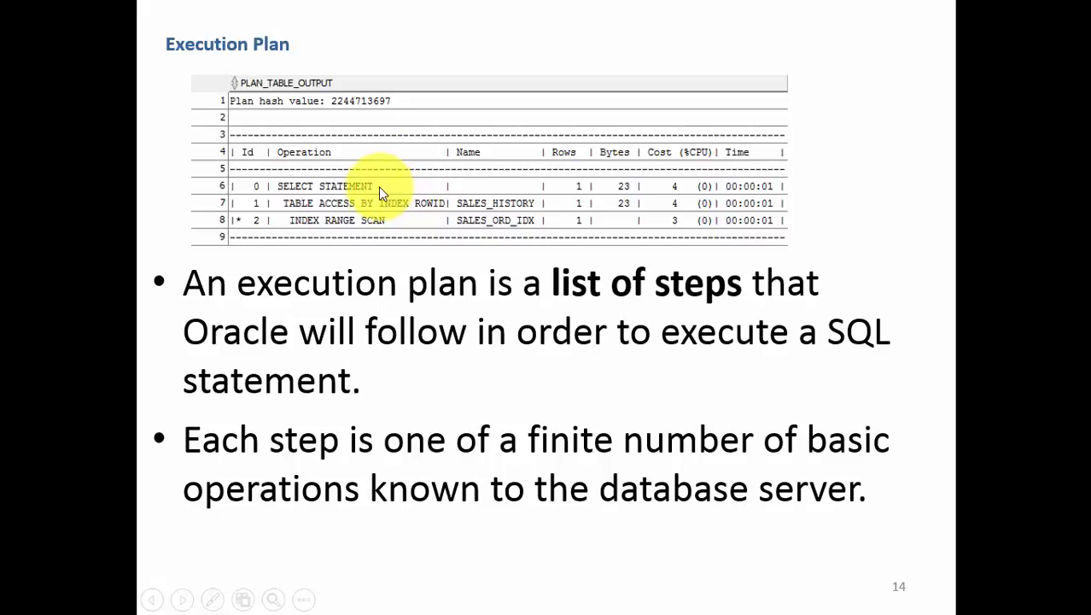